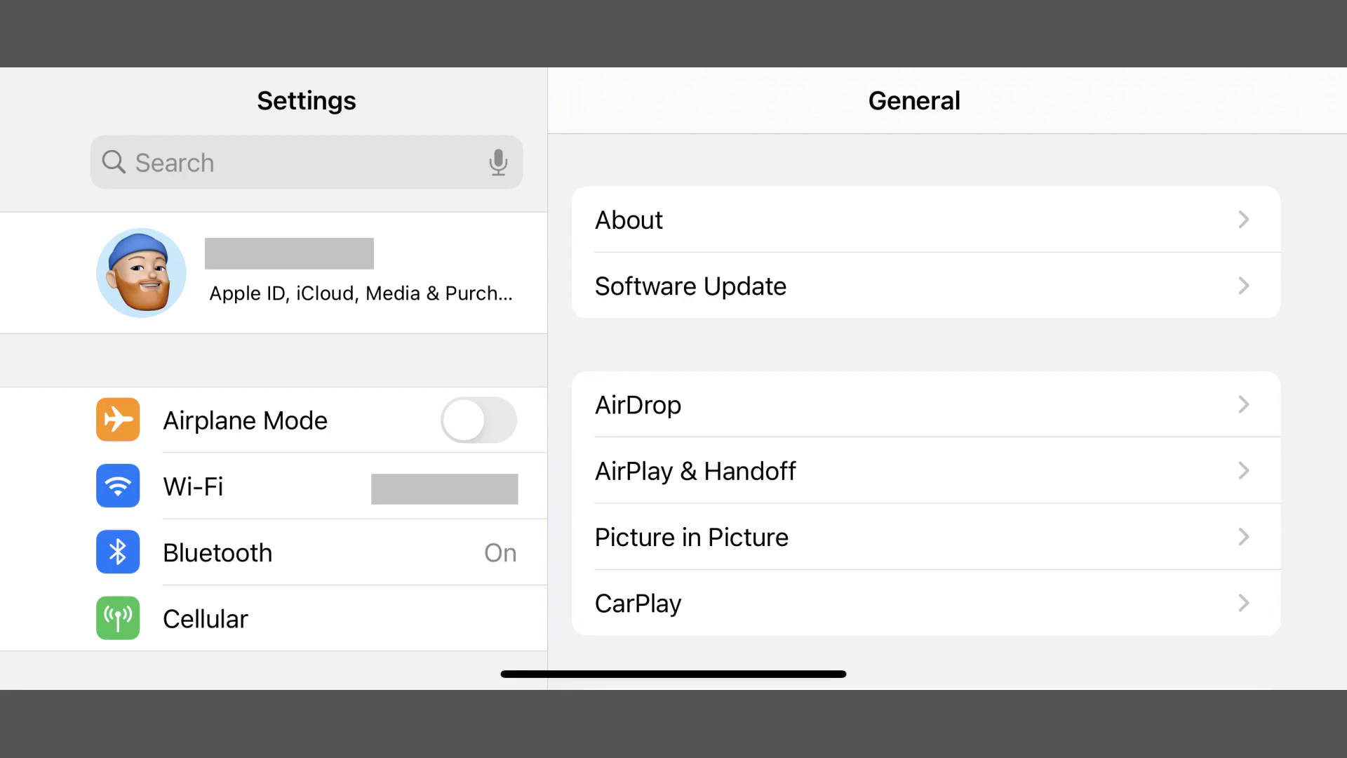
- Scroll the Settings sidebar down to Calendar and open its settings page
scroll(down, 3)
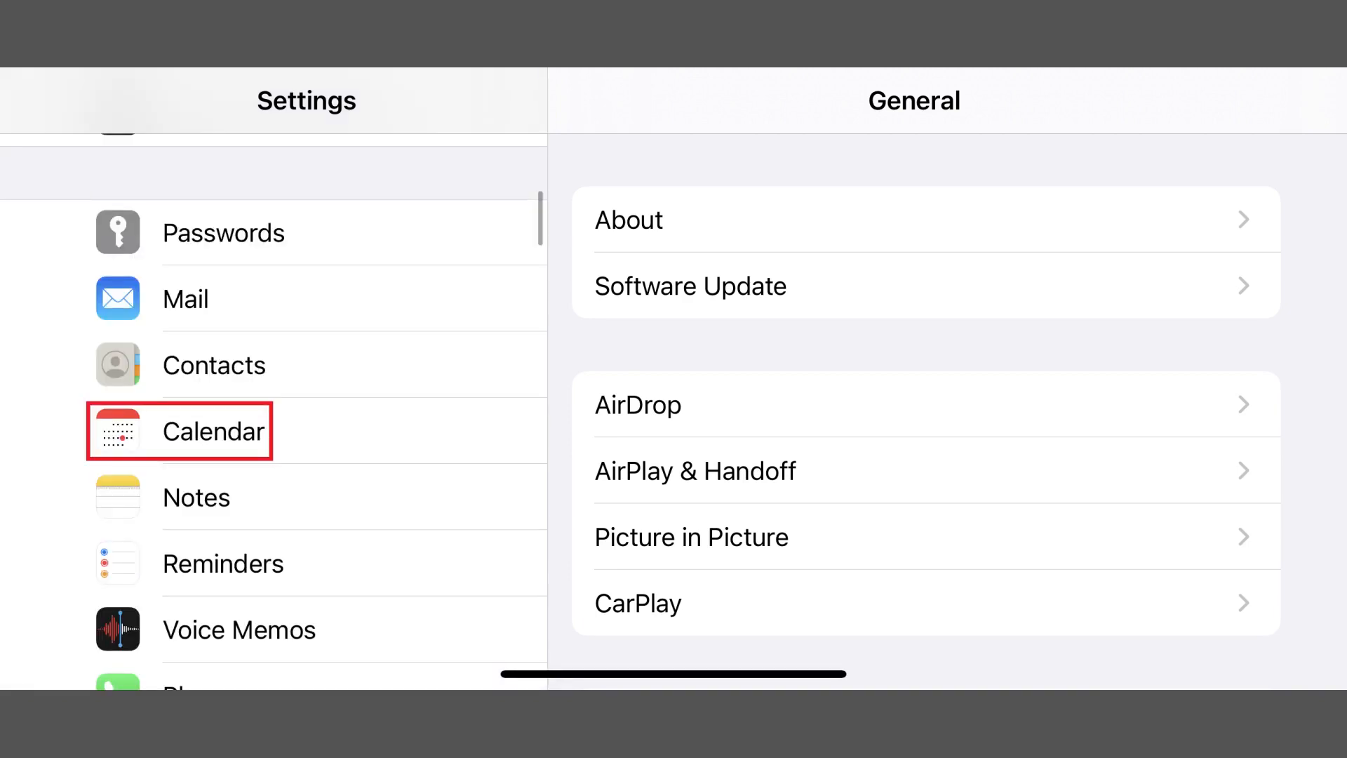
click(213, 430)
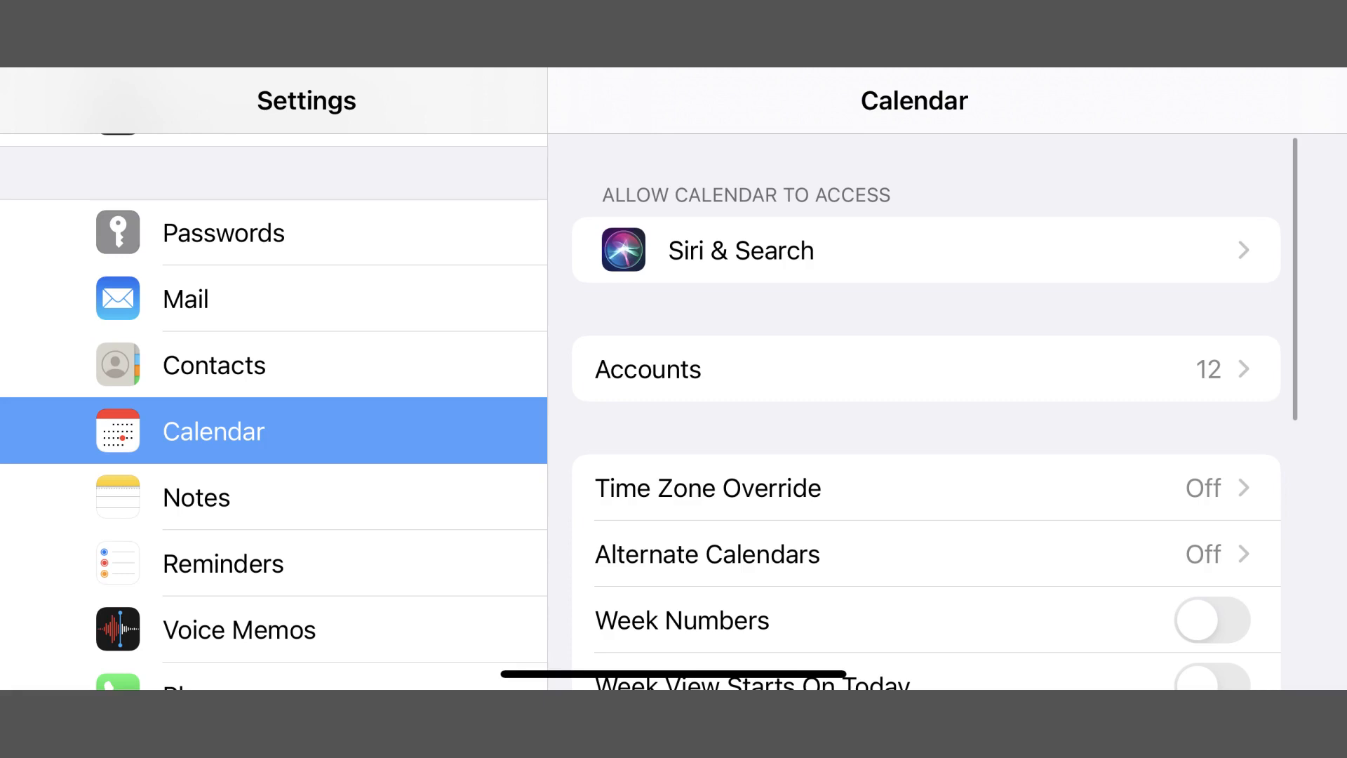
- Go to Calendar Accounts and open the Subscribed Calendars entry
click(923, 370)
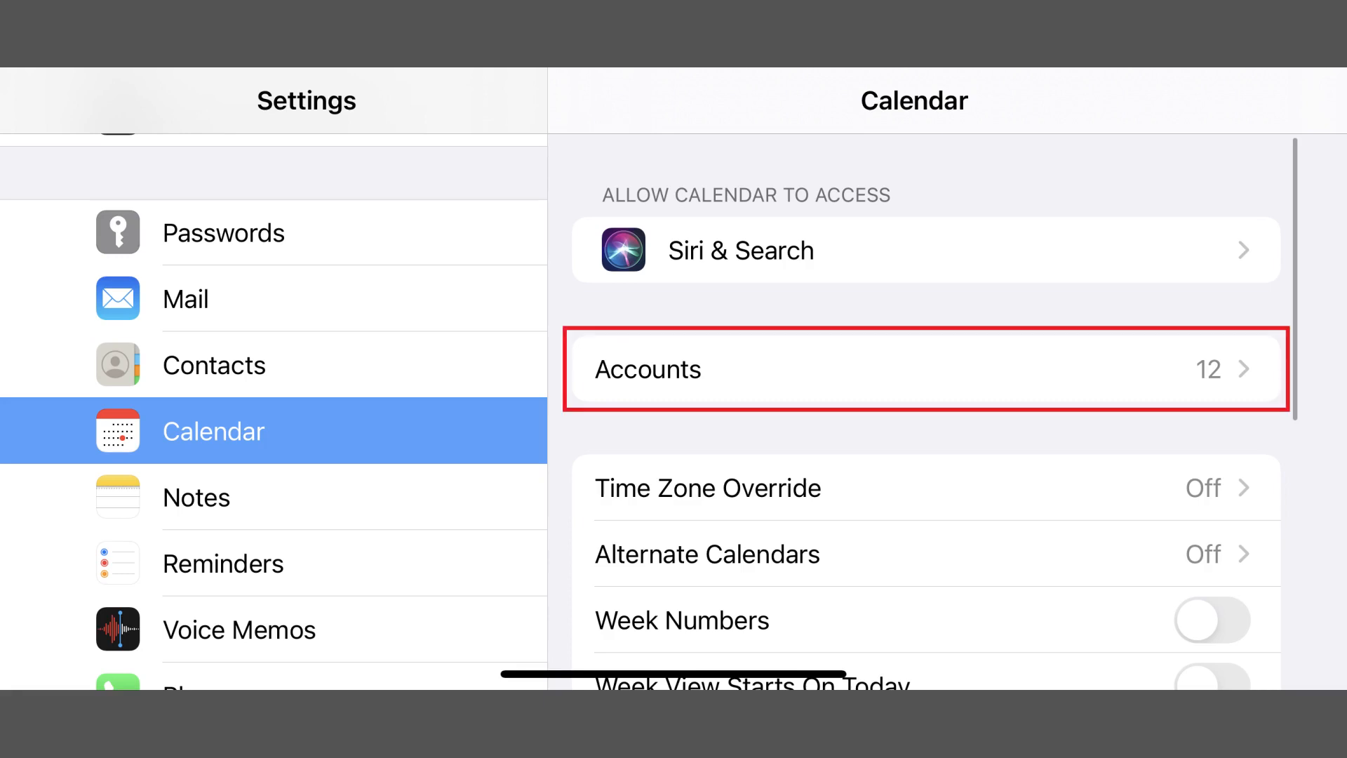
click(924, 370)
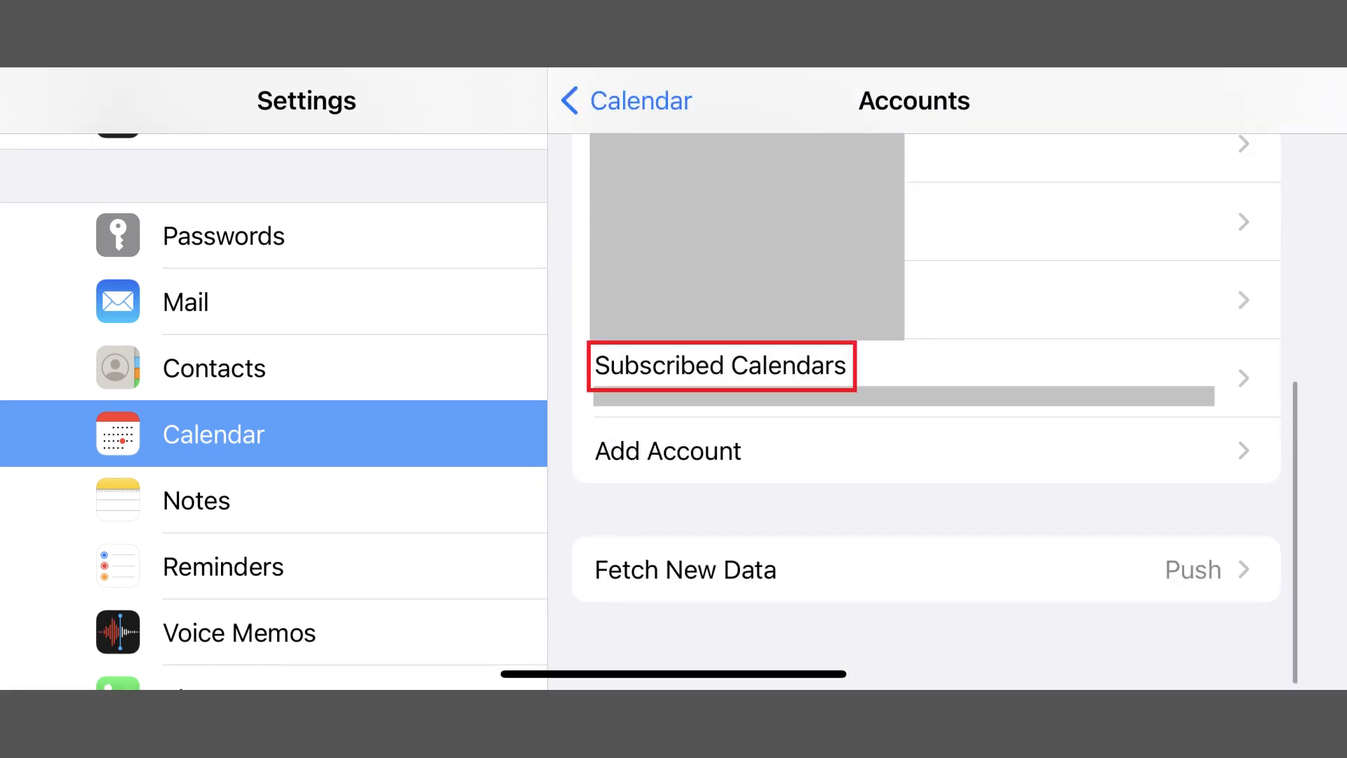
click(720, 365)
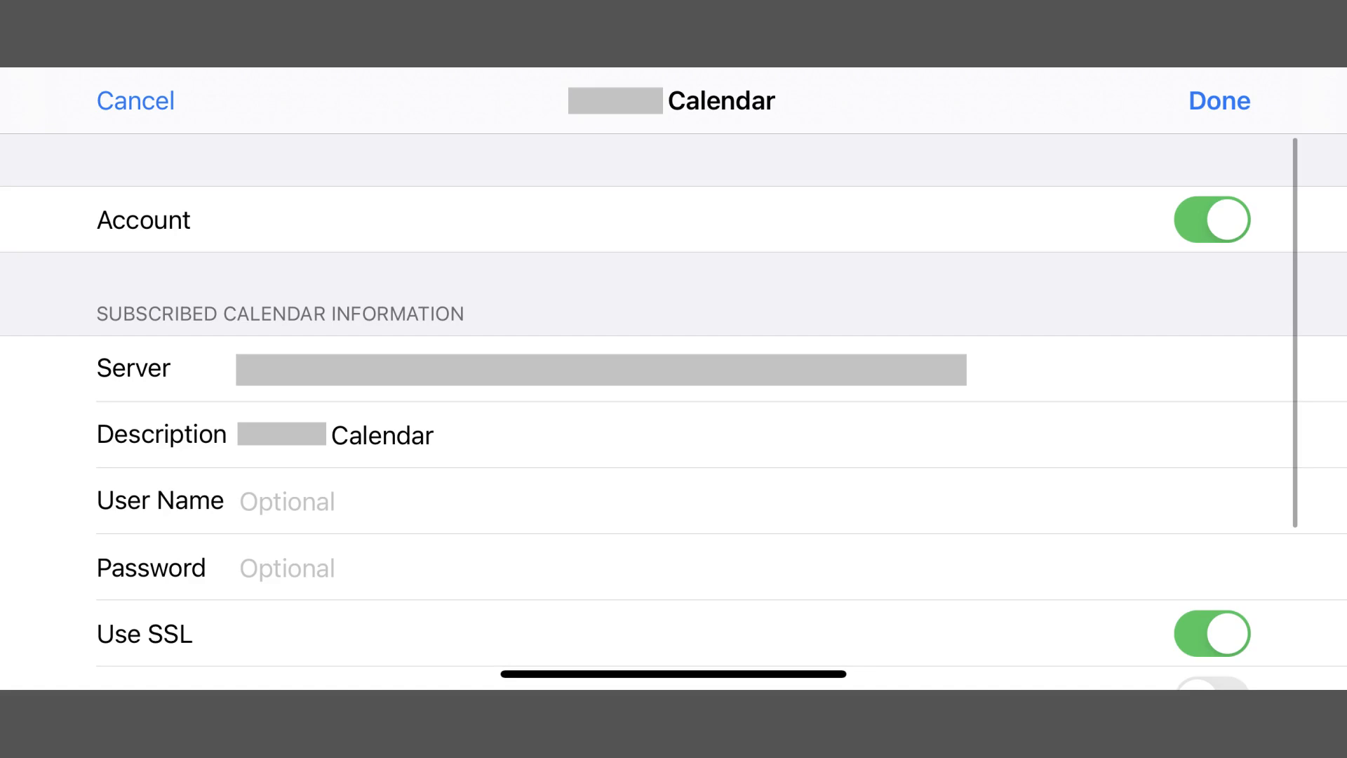
- Delete the spam subscribed calendar account and confirm removal from the iPhone
scroll(down, 3)
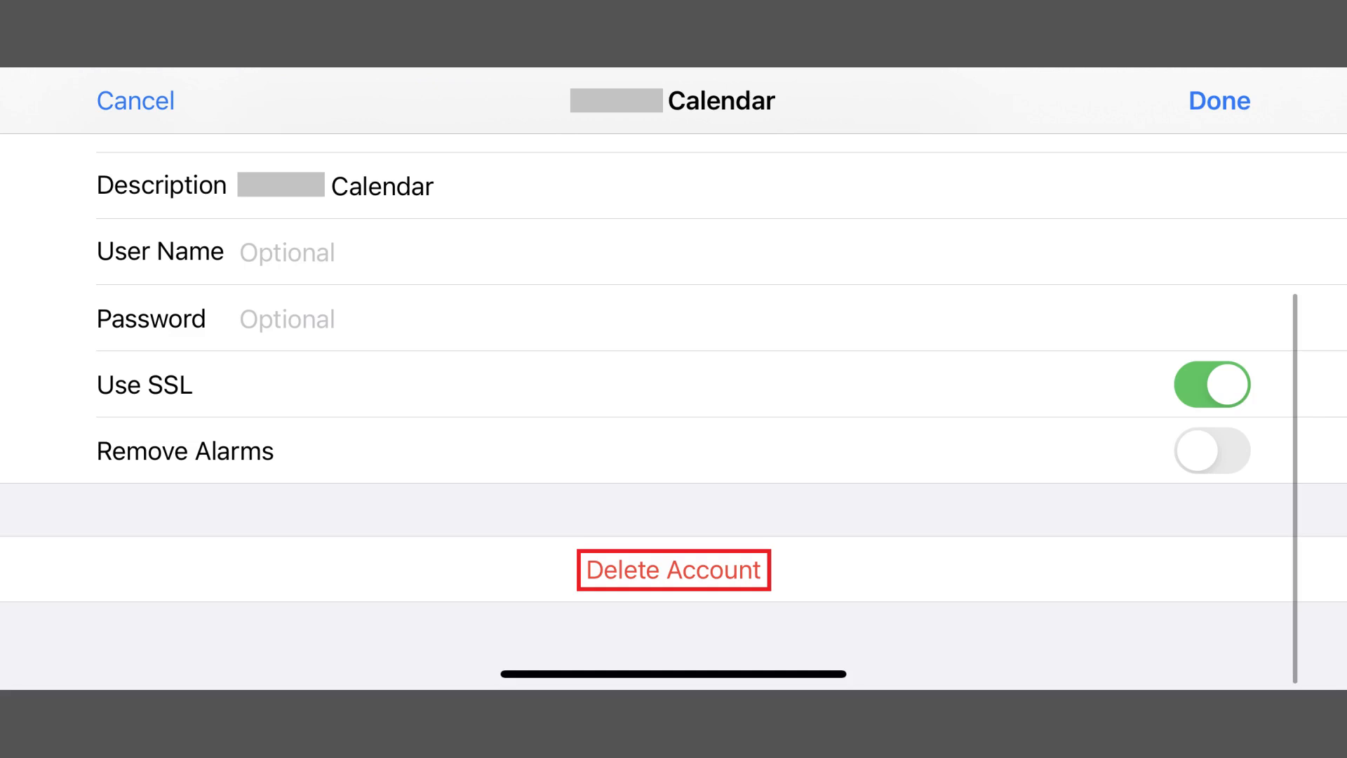
click(673, 569)
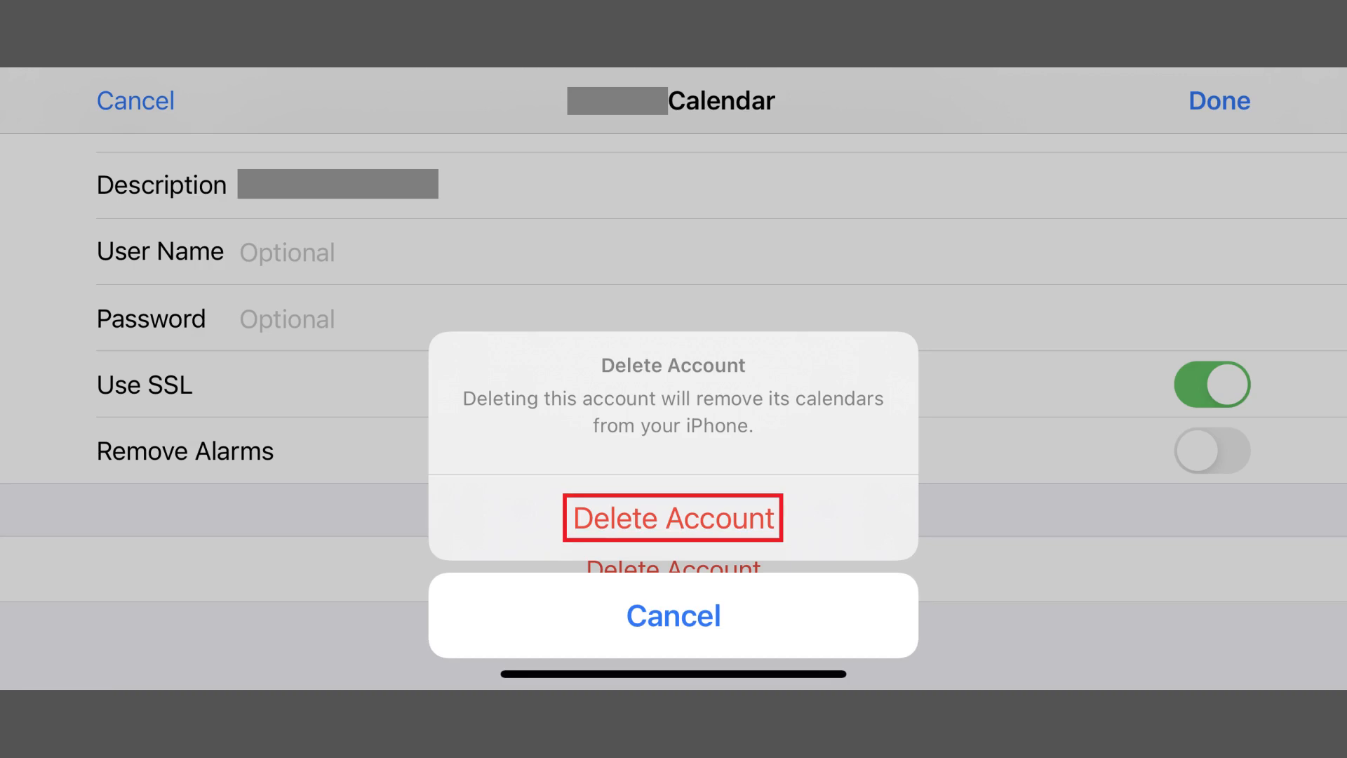
click(673, 518)
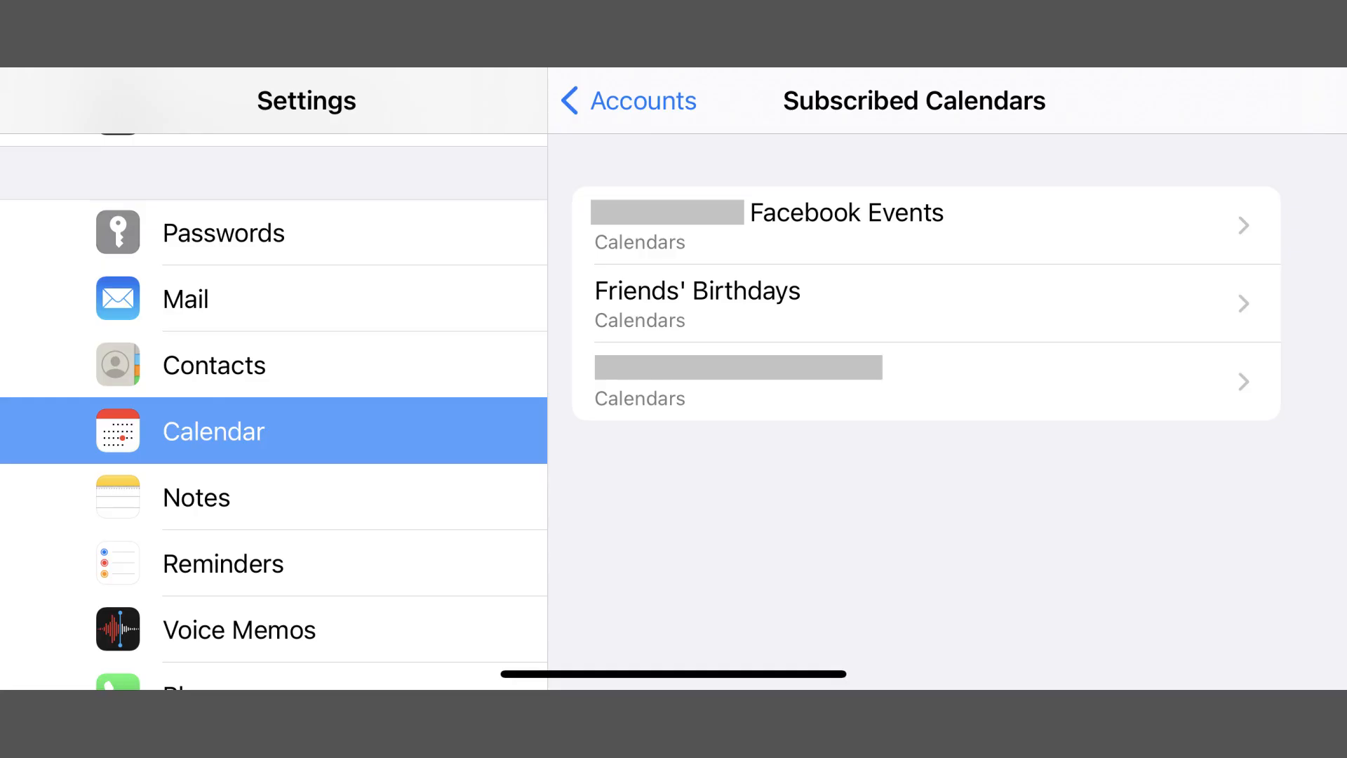